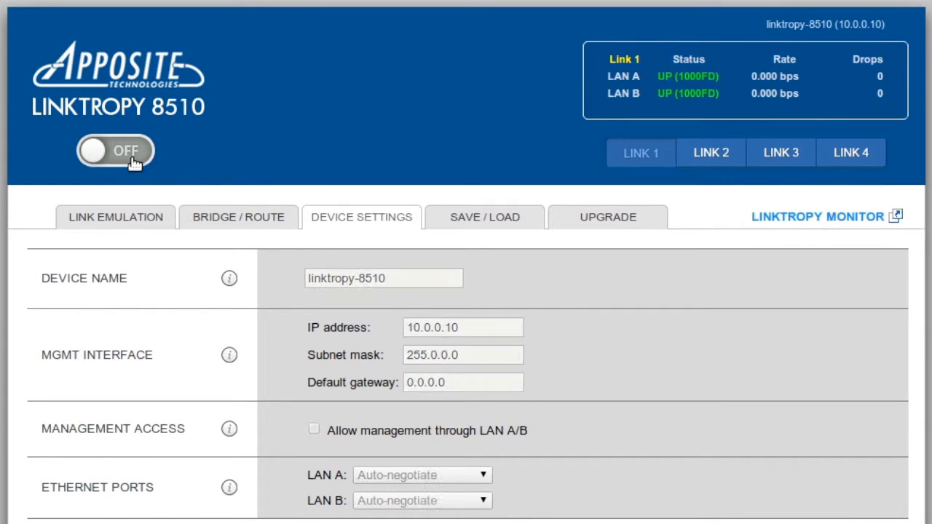
Switch link emulation on for Link 1 via the OFF/ON toggle.
{"action": "left_click", "coordinate": [115, 152]}
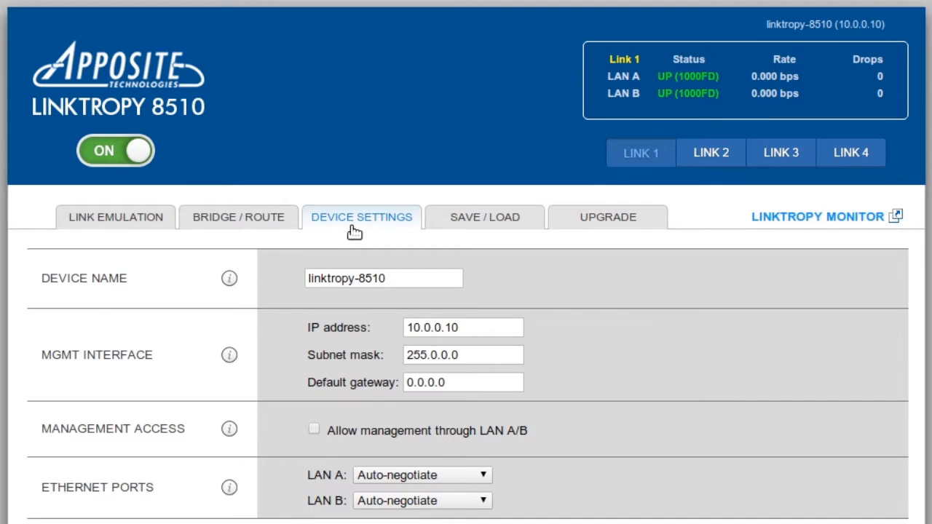
{"action": "mouse_move", "coordinate": [489, 230]}
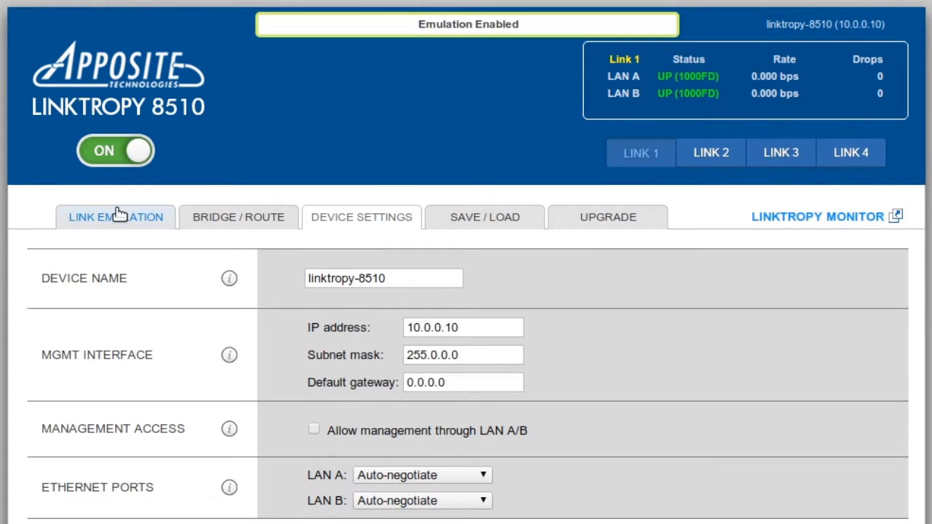
Show the Link Emulation settings with Bandwidth, Delay, Loss and Background Traffic rows for both directions.
{"action": "left_click", "coordinate": [115, 215]}
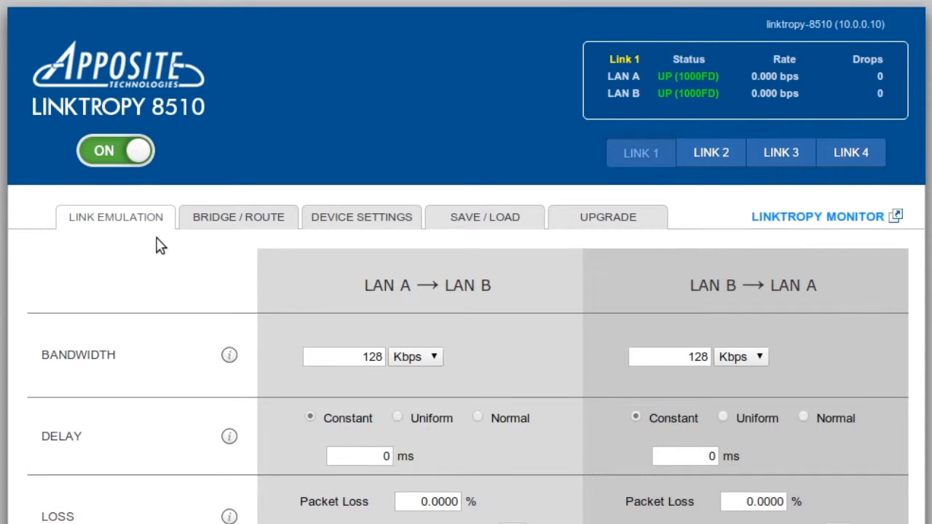
{"action": "scroll", "scroll_direction": "down", "scroll_amount": 3}
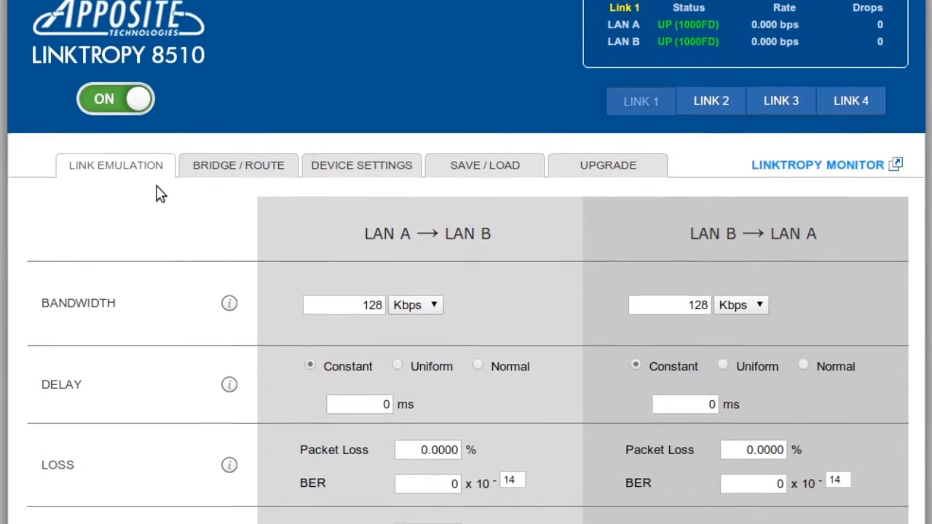
{"action": "scroll", "scroll_direction": "down", "scroll_amount": 3}
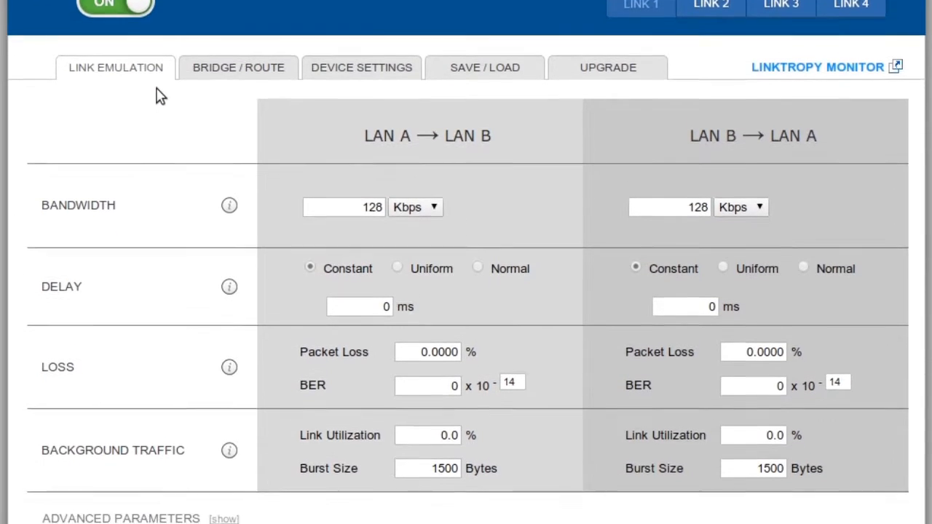
{"action": "scroll", "scroll_direction": "down", "scroll_amount": 3}
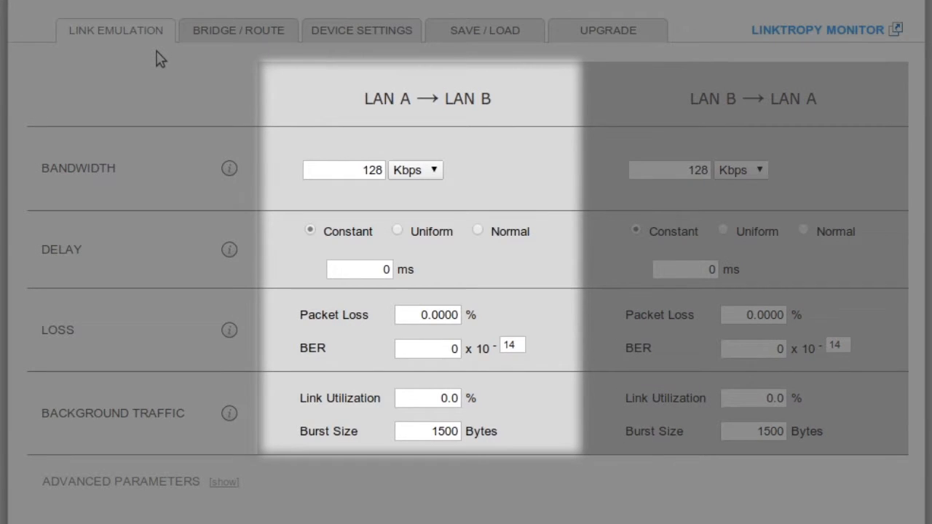
{"action": "left_click", "coordinate": [754, 100]}
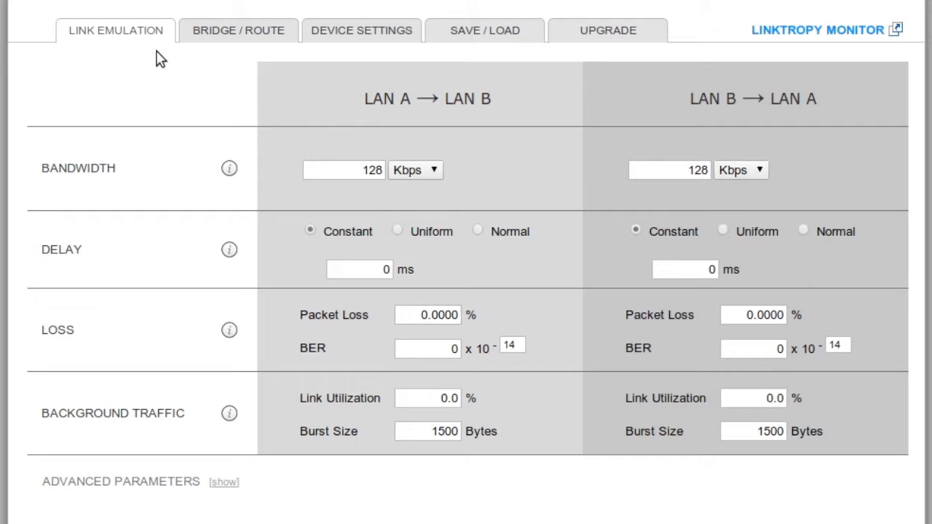
Set bandwidth to 155 Mbps in both directions with a constant 40 ms delay.
{"action": "type", "text": "155"}
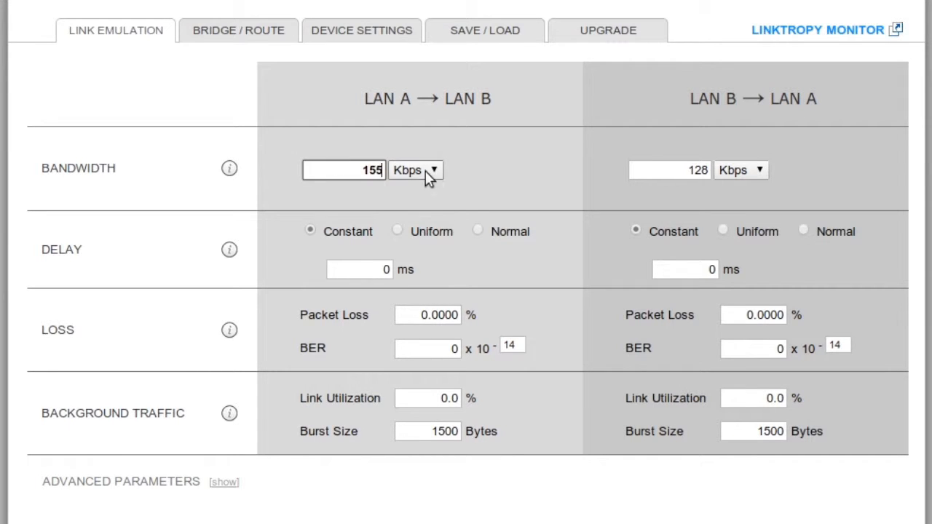
{"action": "left_click", "coordinate": [740, 169]}
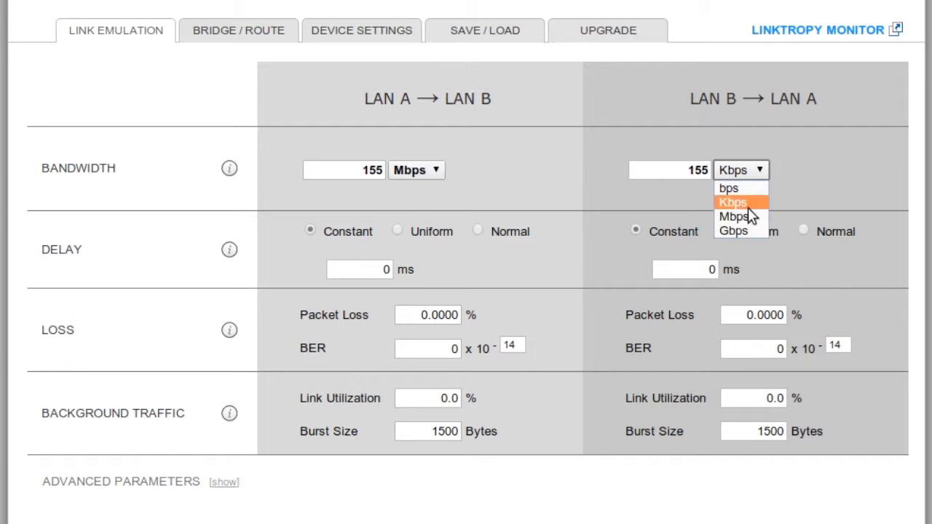
{"action": "left_click", "coordinate": [740, 217]}
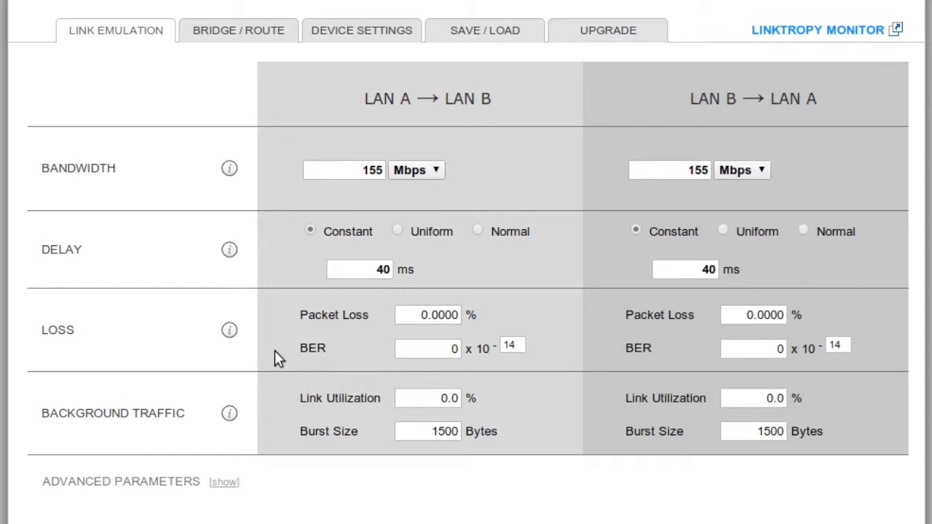
{"action": "scroll", "scroll_direction": "down", "scroll_amount": 3}
{"action": "type", "text": "get file1G /dev/null"}
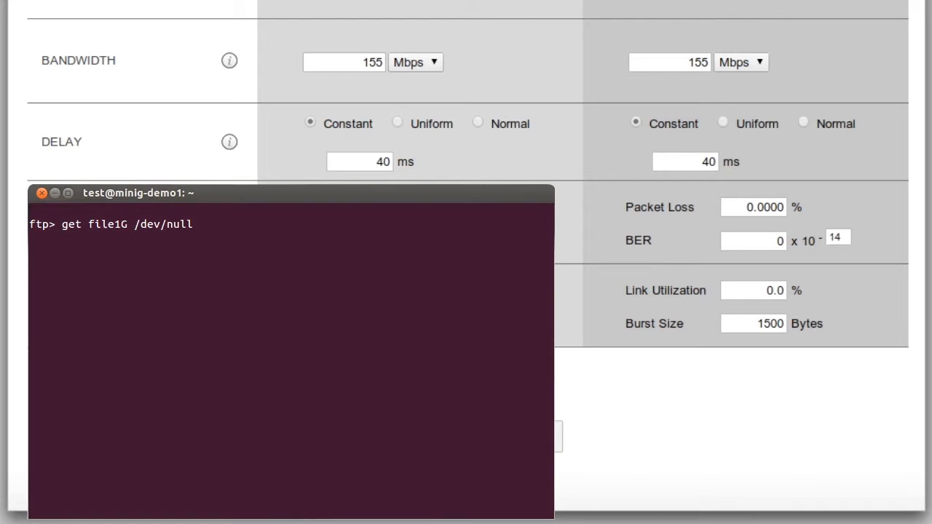
Run 'get file1G /dev/null' so FTP traffic flows across the emulated link.
{"action": "type", "text": "20"}
{"action": "key", "text": "Return"}
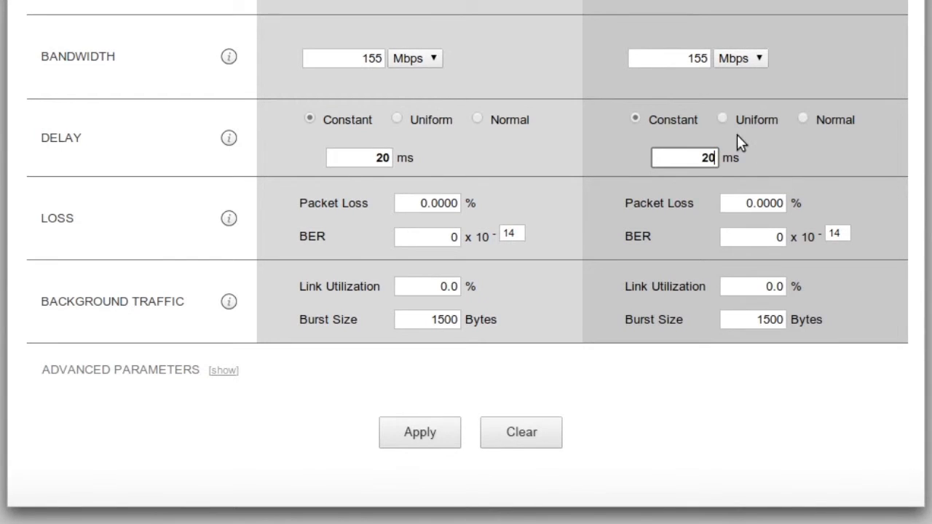
{"action": "left_click", "coordinate": [419, 432]}
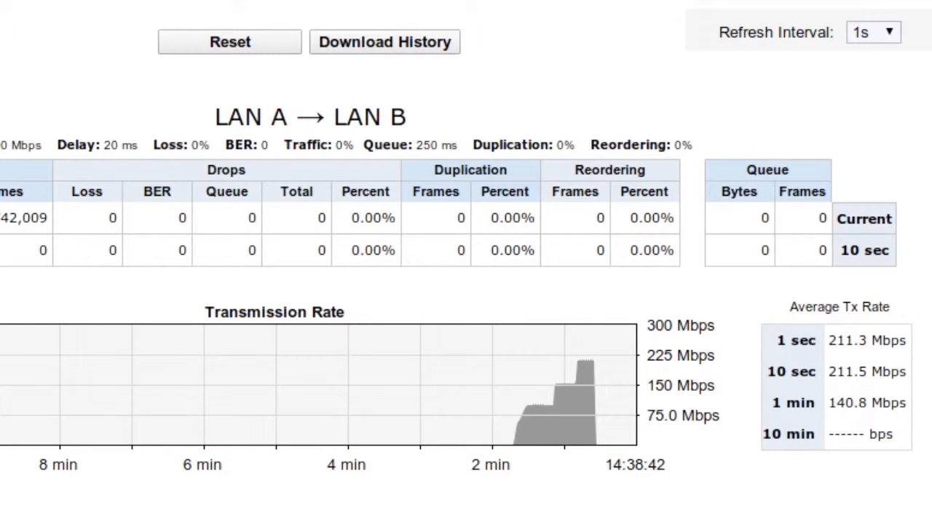
Reset the monitor's traffic counters and return to the Link Emulation settings.
{"action": "left_click", "coordinate": [230, 41]}
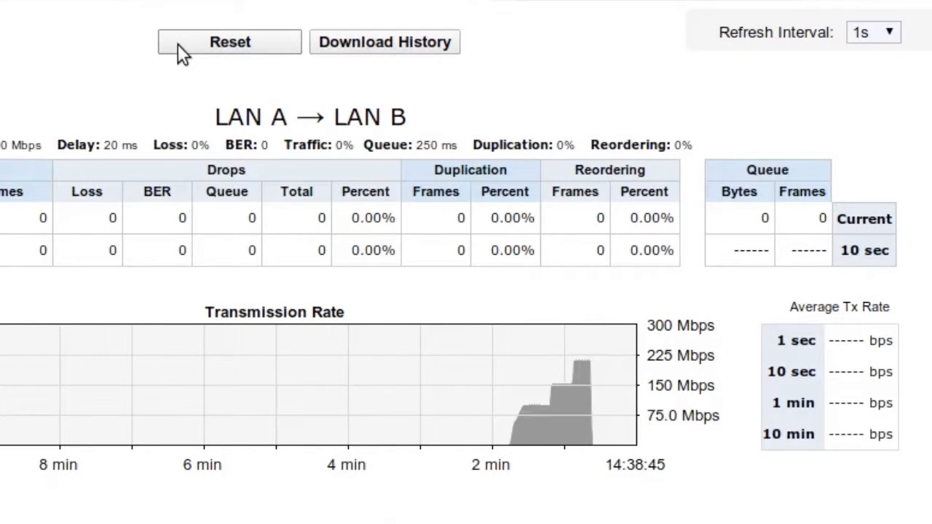
{"action": "left_click", "coordinate": [230, 41]}
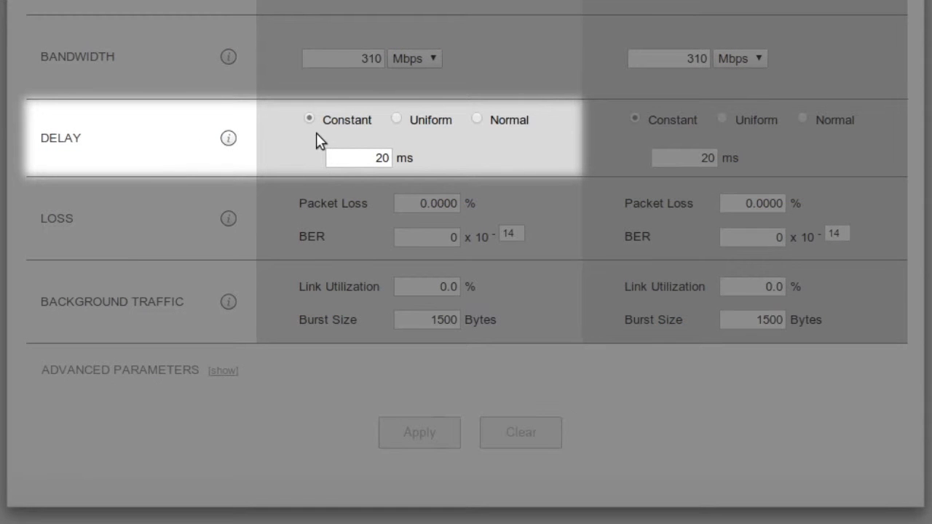
Apply a uniform 30–40 ms LAN A→B delay and a constant 25 ms LAN B→A delay.
{"action": "left_click", "coordinate": [396, 120]}
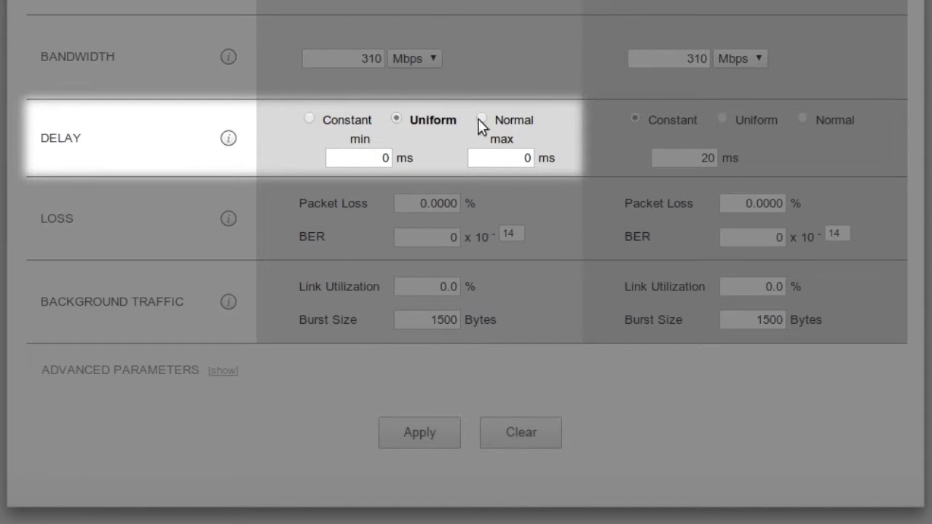
{"action": "left_click", "coordinate": [481, 120]}
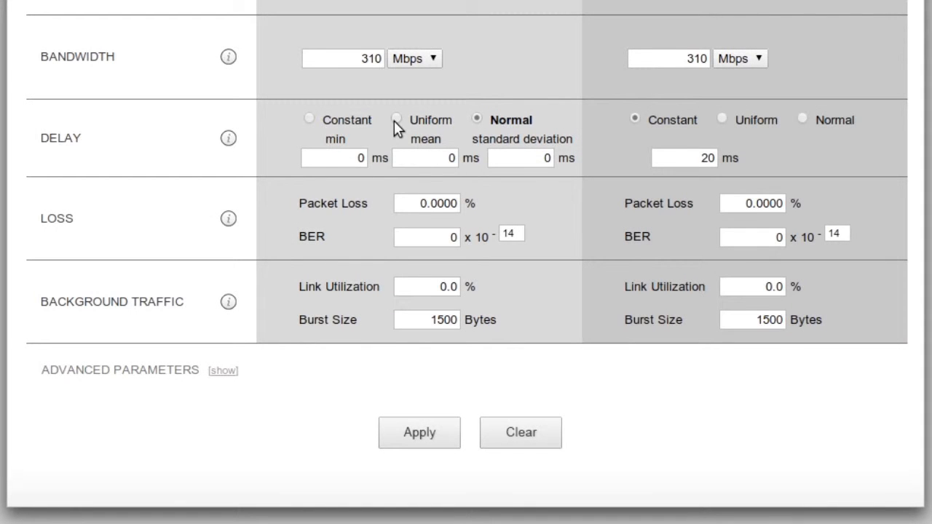
{"action": "left_click", "coordinate": [394, 120]}
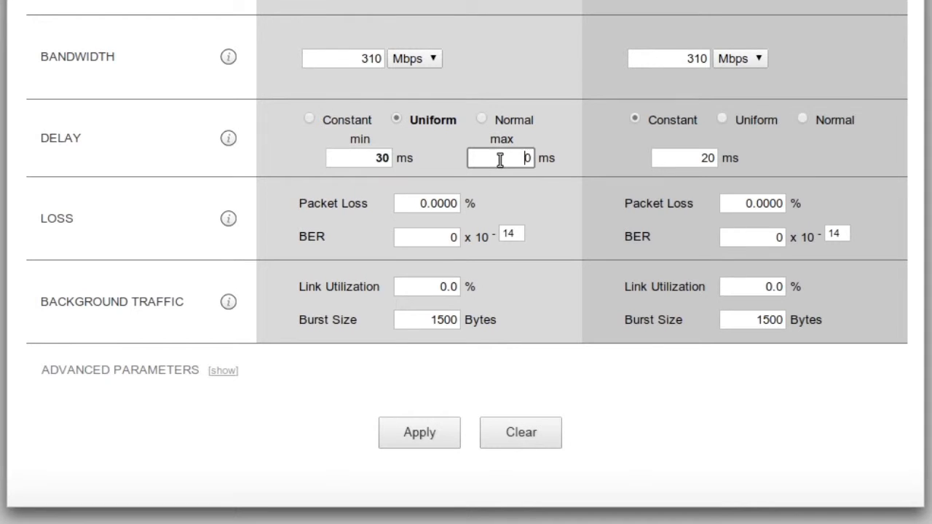
{"action": "type", "text": "40"}
{"action": "left_click", "coordinate": [685, 157]}
{"action": "type", "text": "25"}
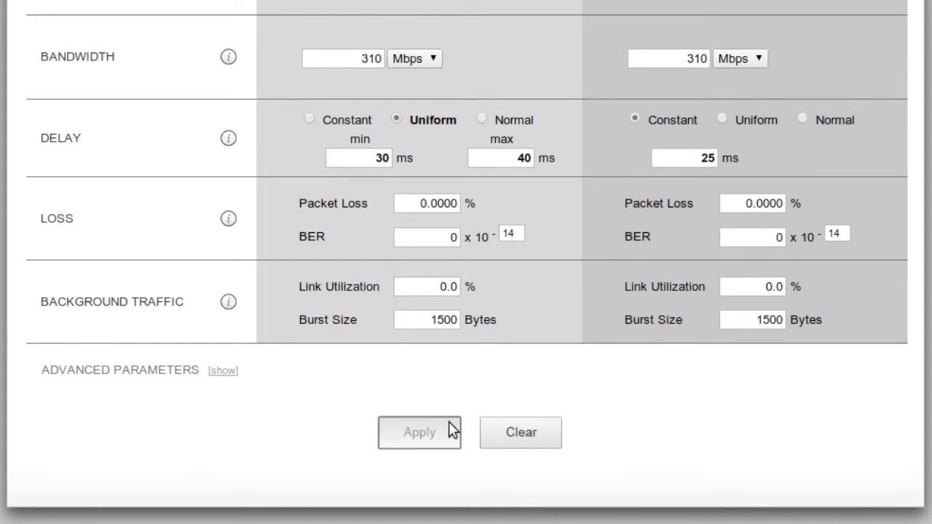
{"action": "left_click", "coordinate": [420, 431]}
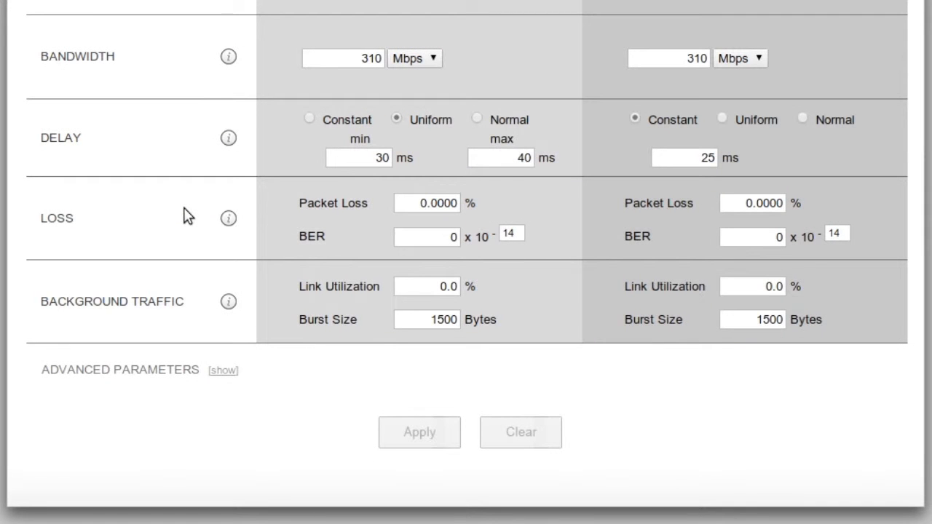
Apply 1% packet loss in both directions and reset the monitor counters.
{"action": "left_click", "coordinate": [426, 203]}
{"action": "type", "text": "1.0000"}
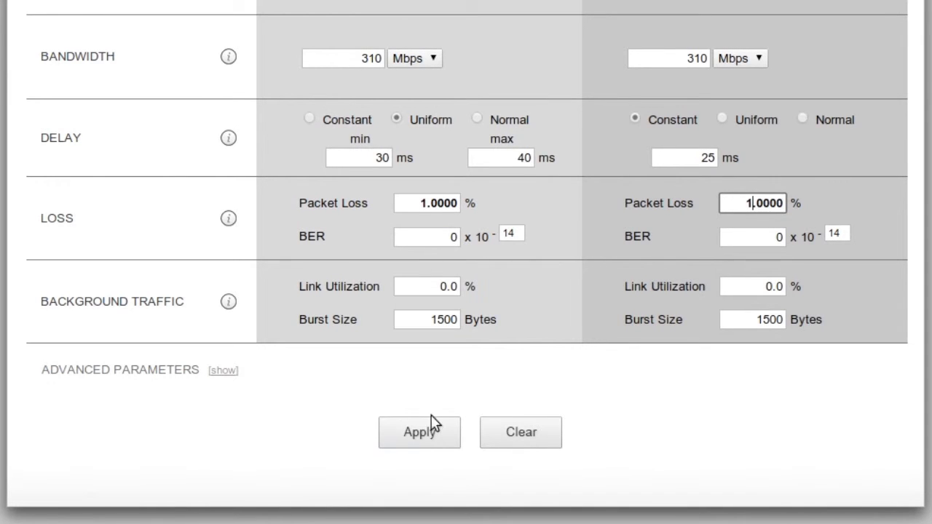
{"action": "left_click", "coordinate": [419, 431]}
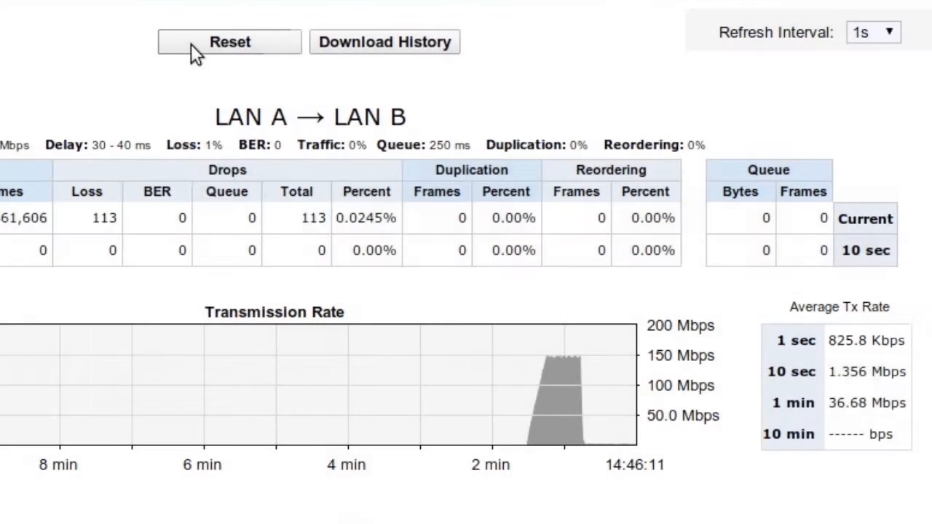
{"action": "left_click", "coordinate": [229, 41]}
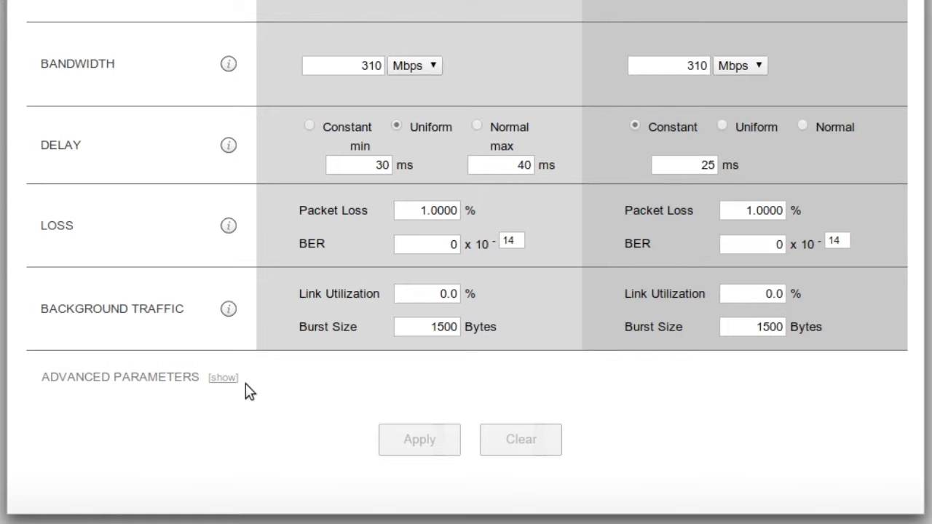
Reveal the advanced emulation parameters and close the Duplication help window.
{"action": "left_click", "coordinate": [239, 377]}
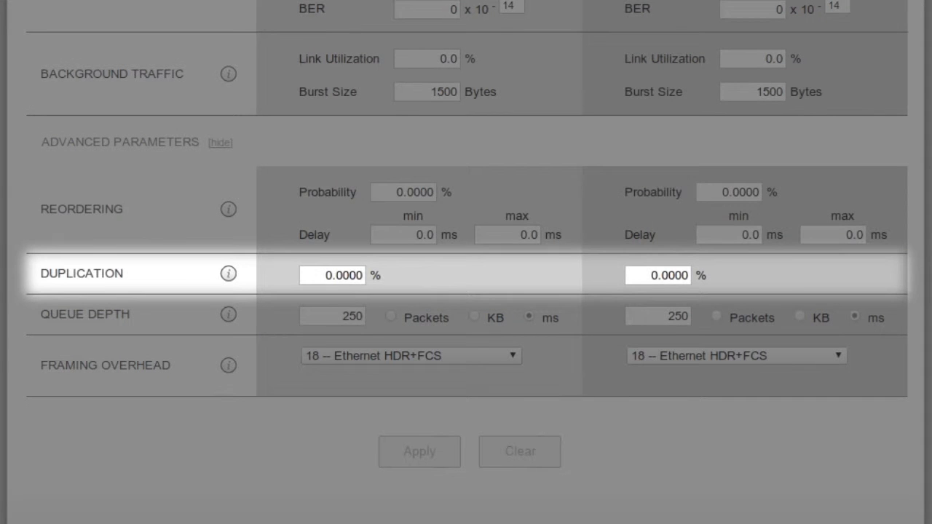
{"action": "mouse_move", "coordinate": [105, 364]}
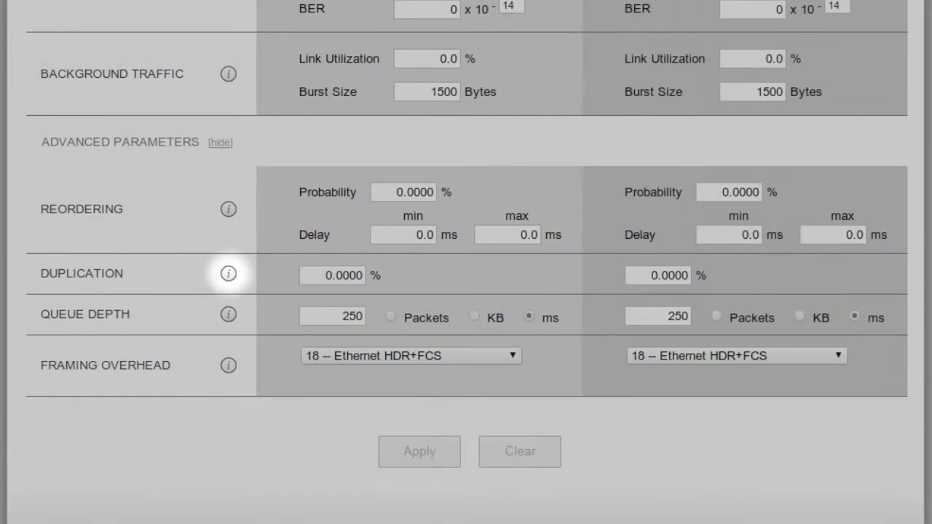
{"action": "left_click", "coordinate": [227, 274]}
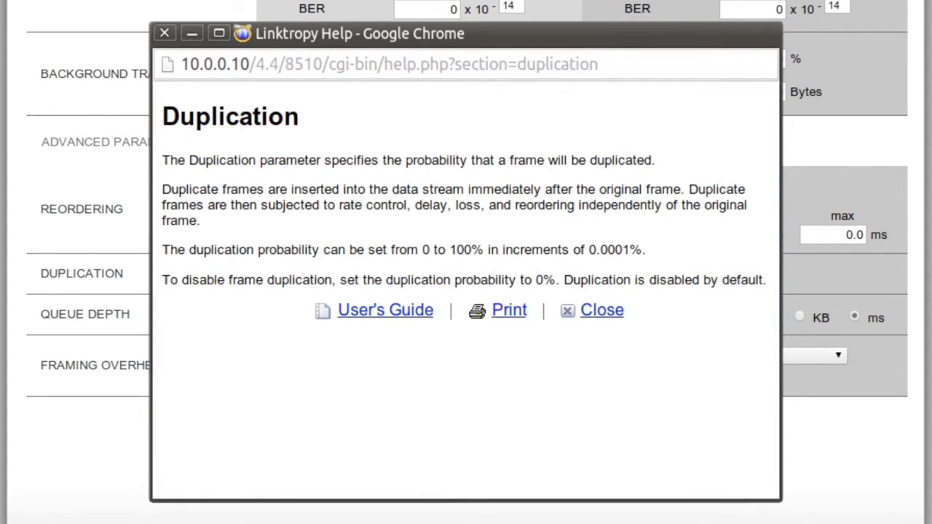
{"action": "left_click", "coordinate": [602, 311]}
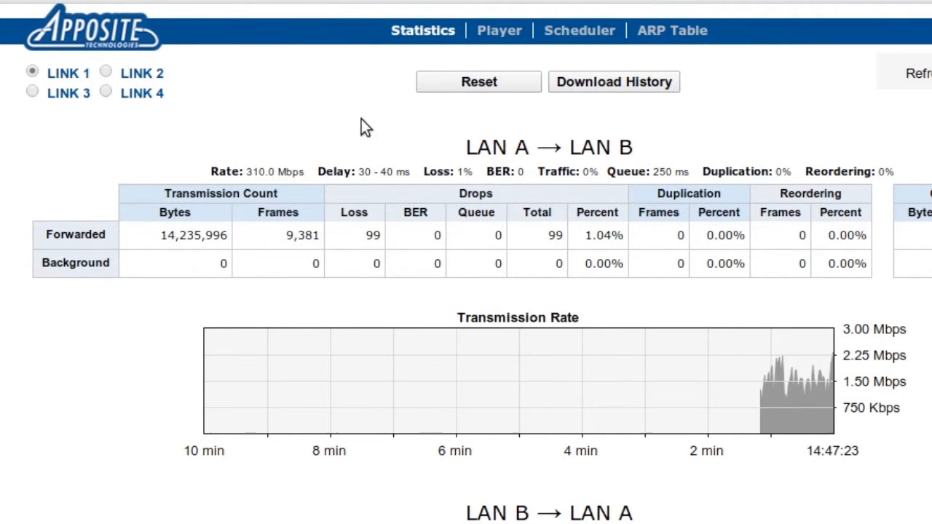
{"action": "left_click", "coordinate": [614, 81]}
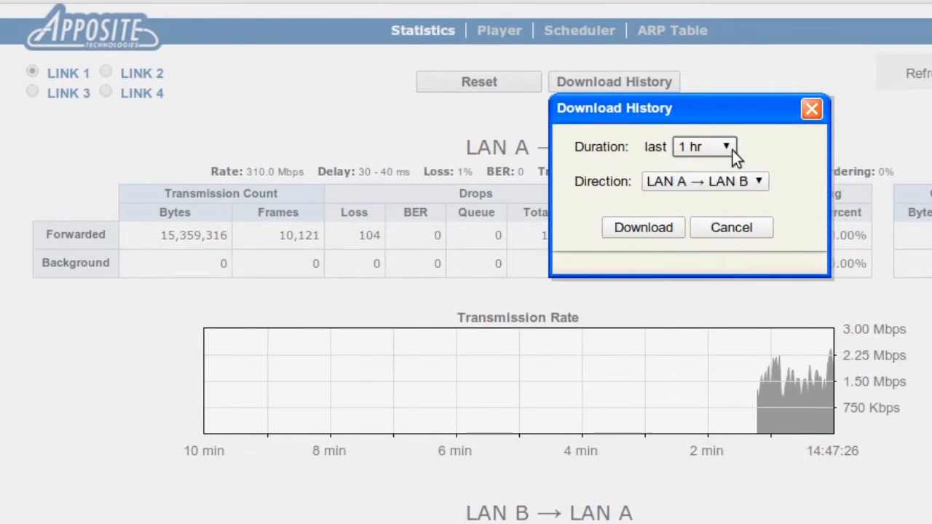
{"action": "left_click", "coordinate": [705, 146]}
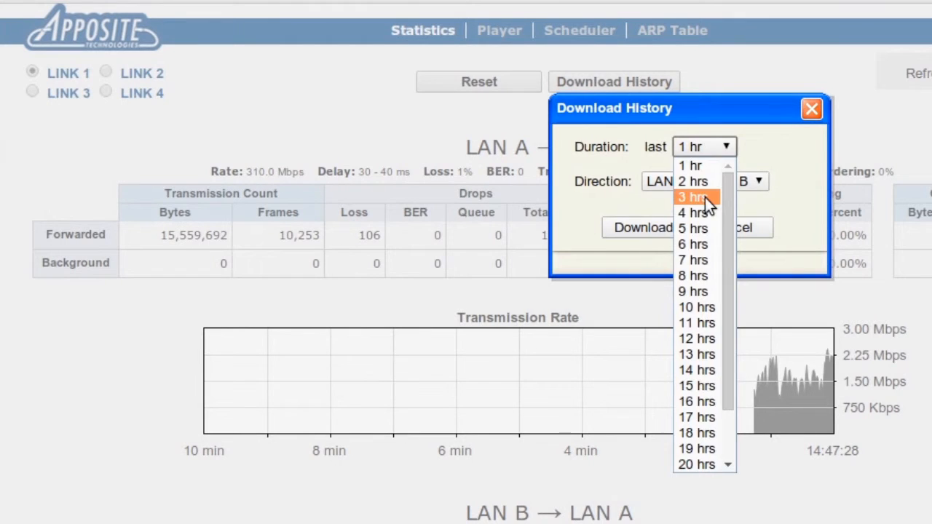
{"action": "left_click", "coordinate": [693, 197]}
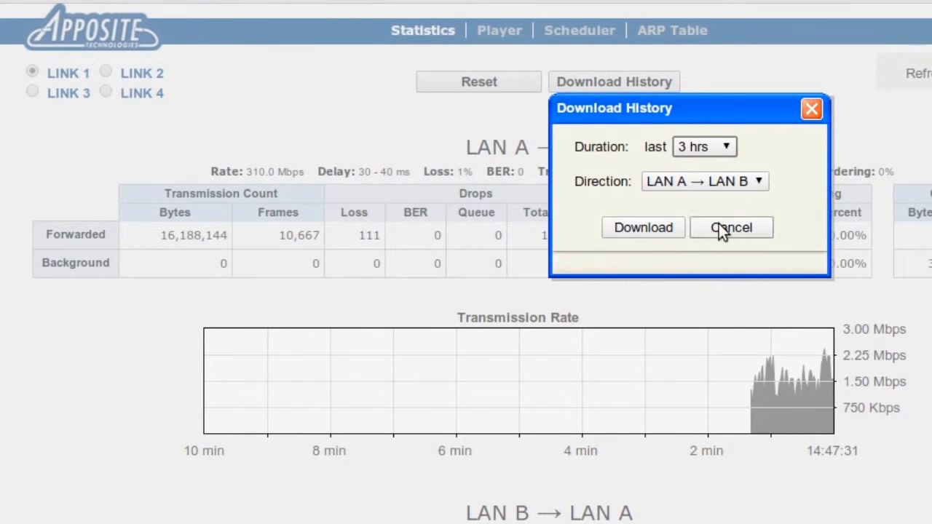
{"action": "left_click", "coordinate": [731, 227]}
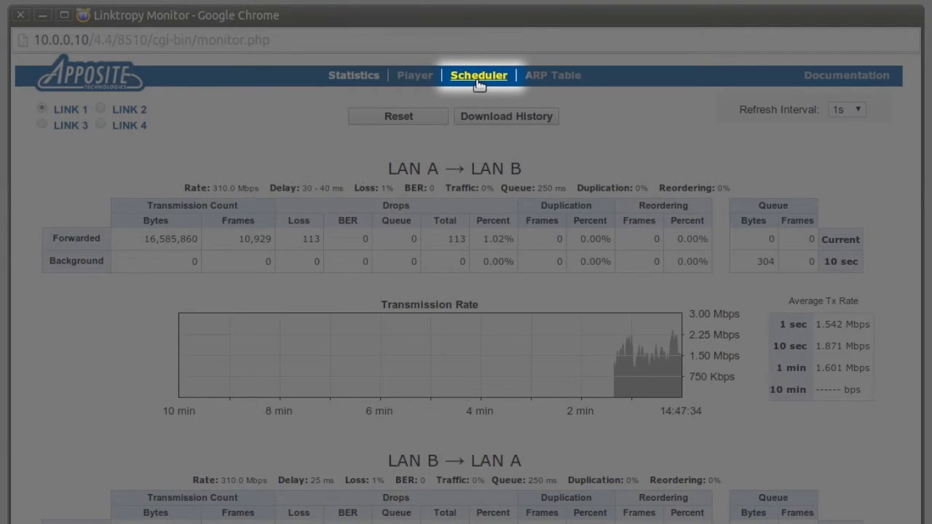
{"action": "left_click", "coordinate": [478, 76]}
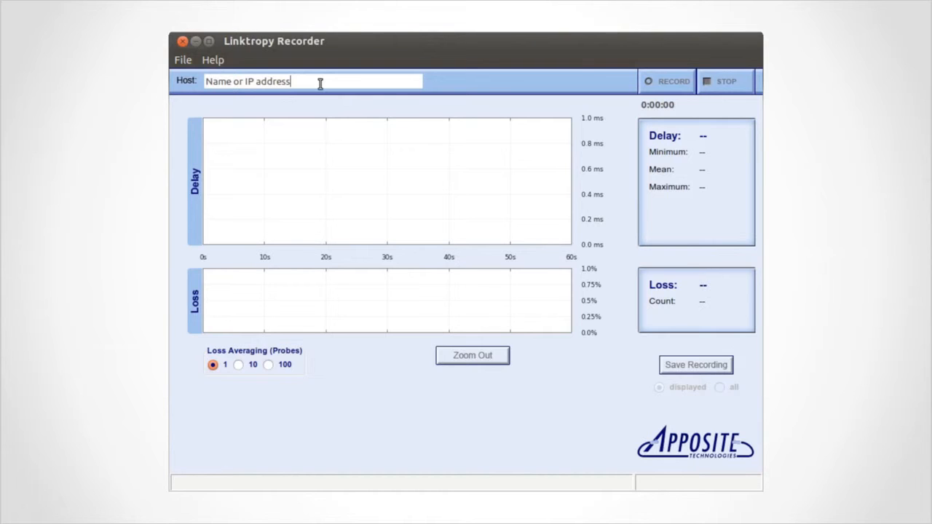
{"action": "type", "text": "www"}
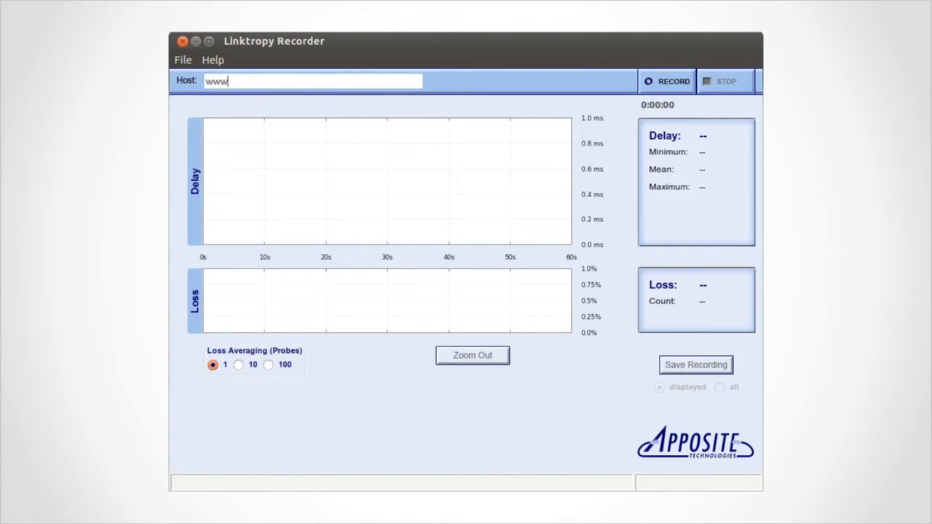
{"action": "type", "text": ".apposite-tech."}
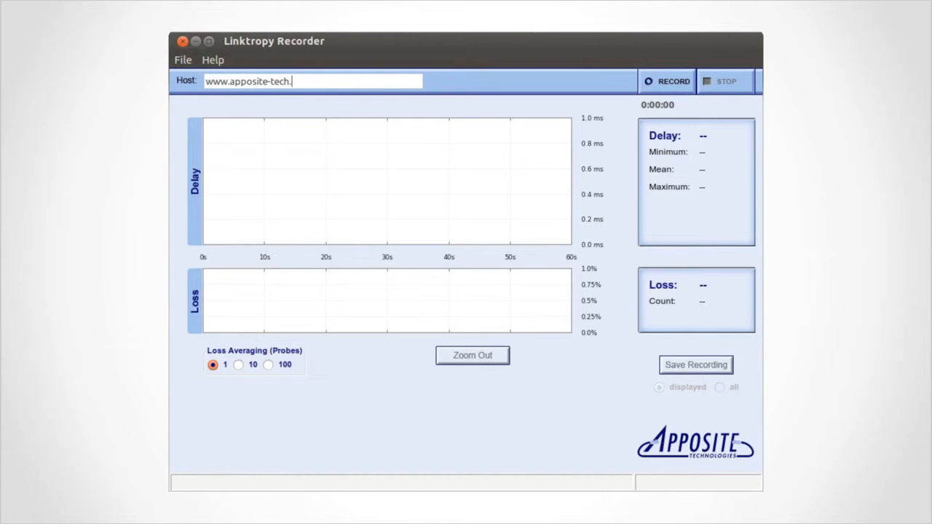
{"action": "type", "text": "com"}
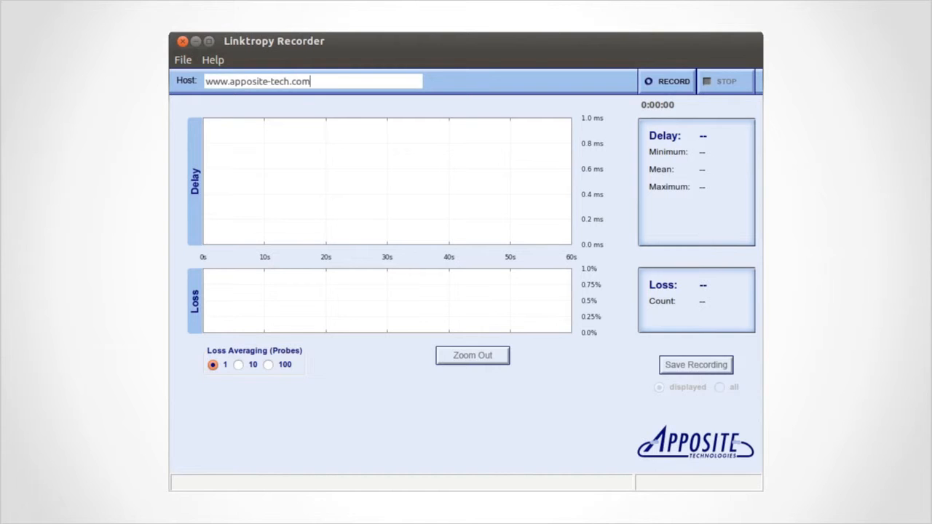
{"action": "left_click", "coordinate": [668, 82]}
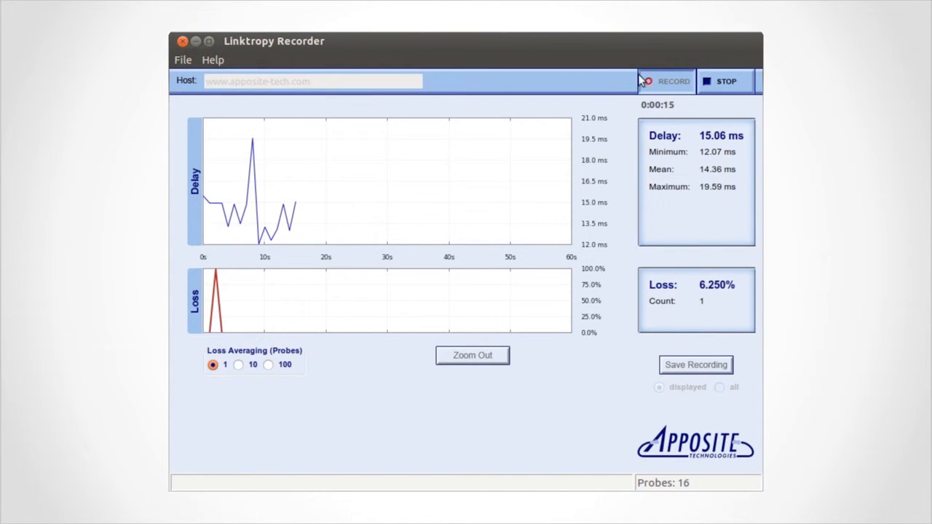
Save the probe recording as a recording text file.
{"action": "left_click", "coordinate": [697, 364]}
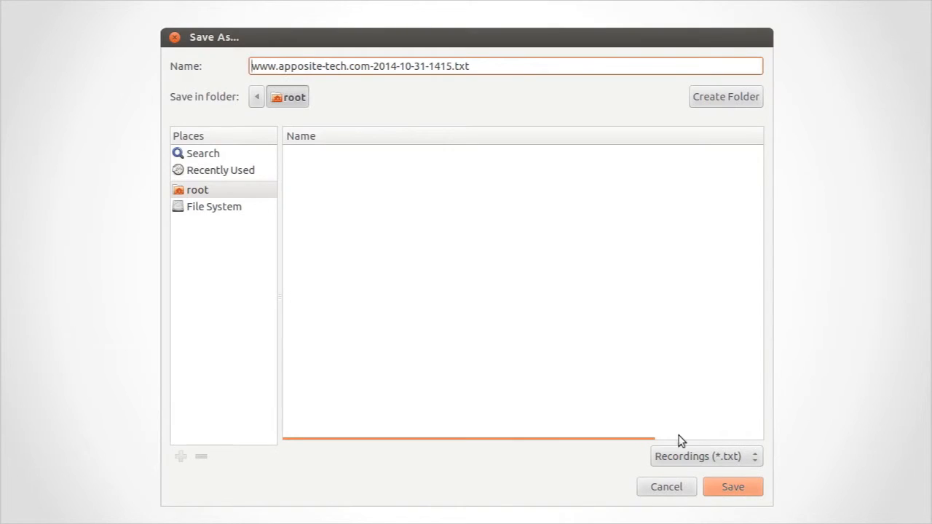
{"action": "left_click", "coordinate": [735, 486]}
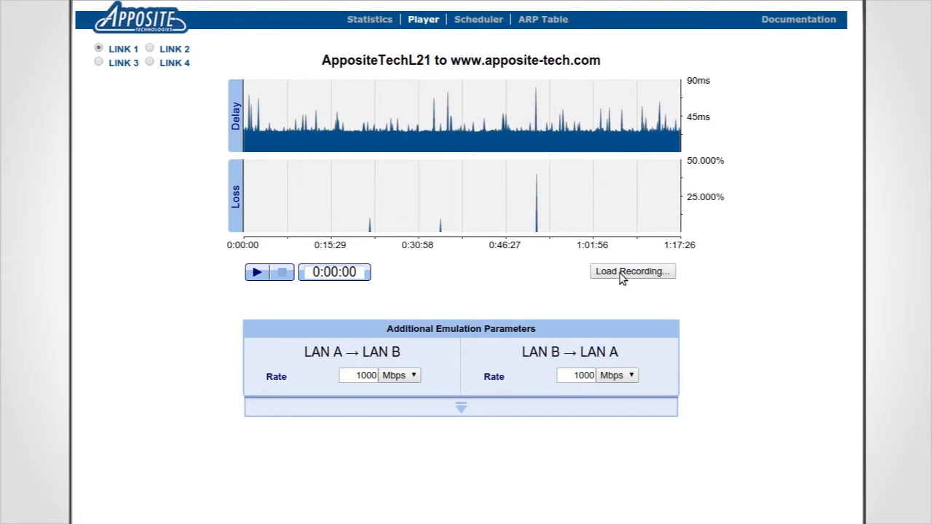
Load a shorter AppositeTechL21 recording into the player and review its parameters.
{"action": "left_click", "coordinate": [633, 273]}
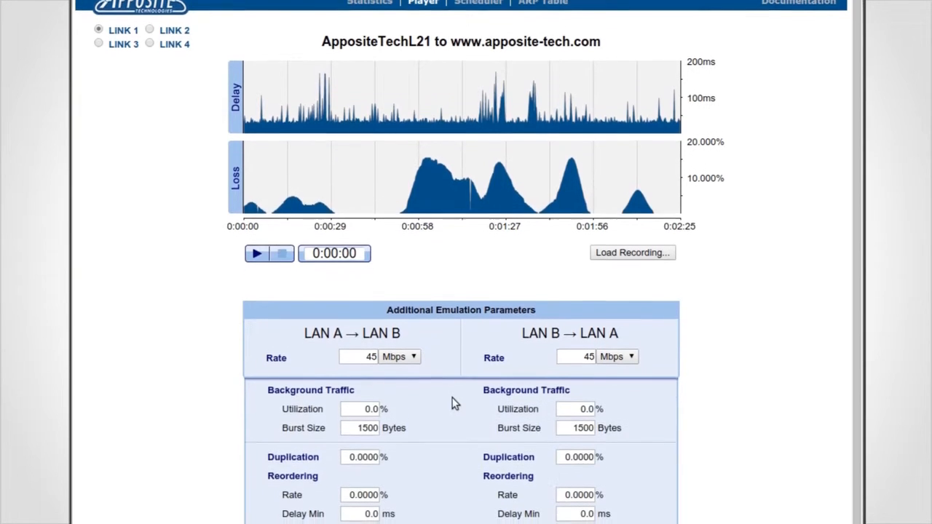
{"action": "scroll", "scroll_direction": "down", "scroll_amount": 3}
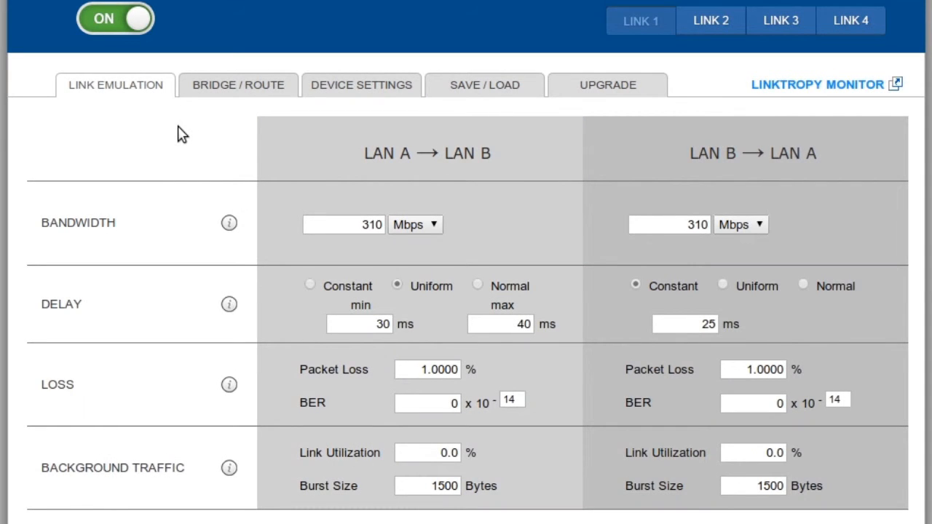
Try IP routing mode under Bridge/Route, revert to bridging mode, then show Device Settings.
{"action": "left_click", "coordinate": [238, 84]}
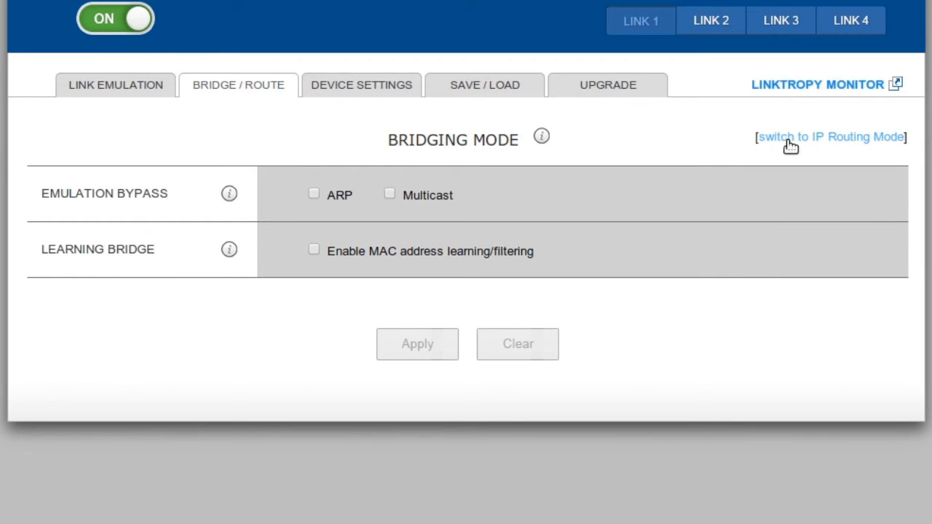
{"action": "left_click", "coordinate": [831, 137]}
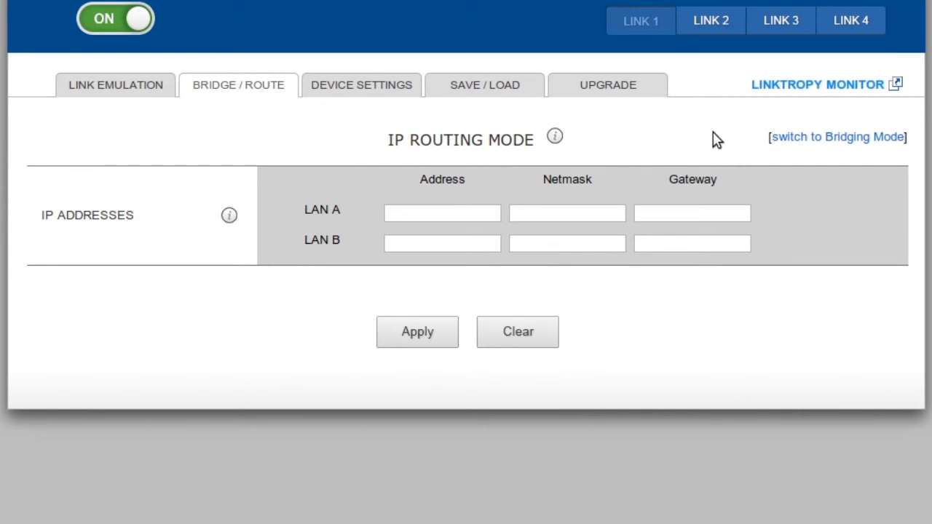
{"action": "left_click", "coordinate": [839, 137]}
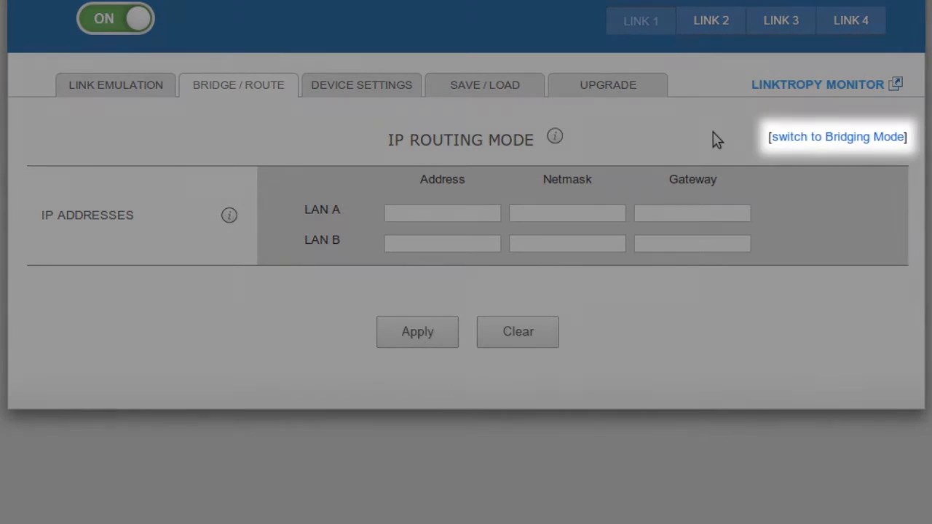
{"action": "left_click", "coordinate": [836, 137]}
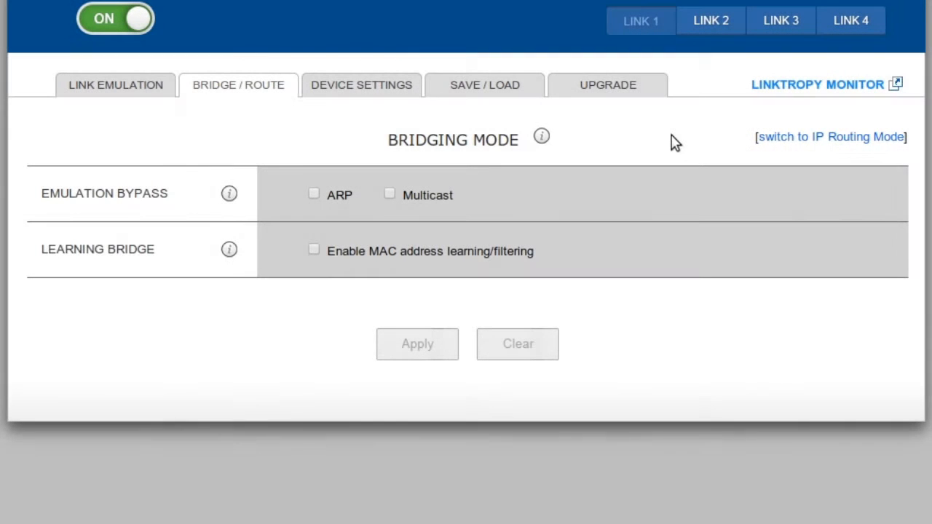
{"action": "left_click", "coordinate": [361, 85]}
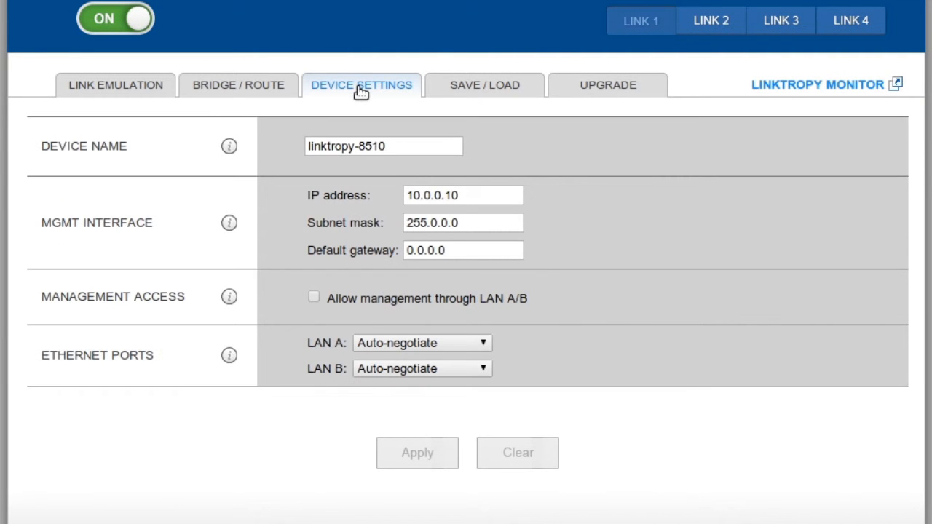
{"action": "mouse_move", "coordinate": [413, 102]}
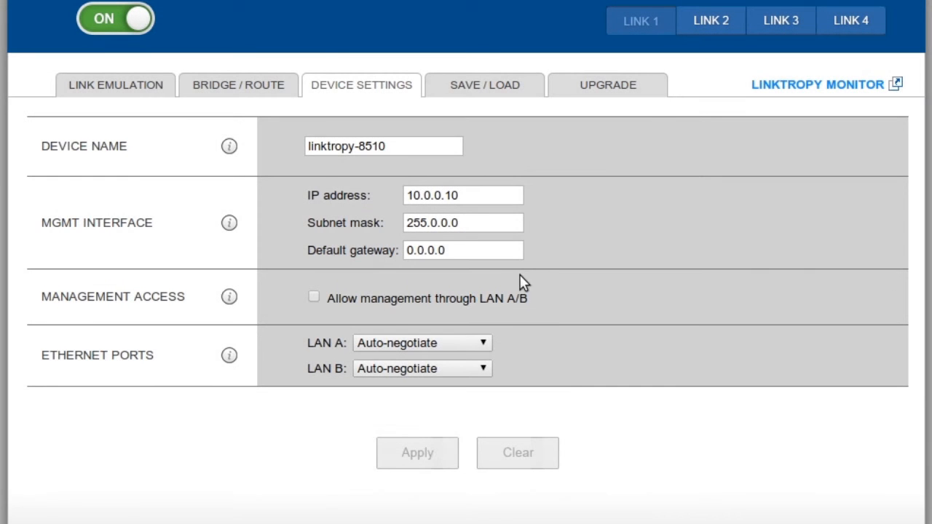
Switch to the Save/Load page listing Group 1 and the T3 line configuration.
{"action": "left_click", "coordinate": [484, 84]}
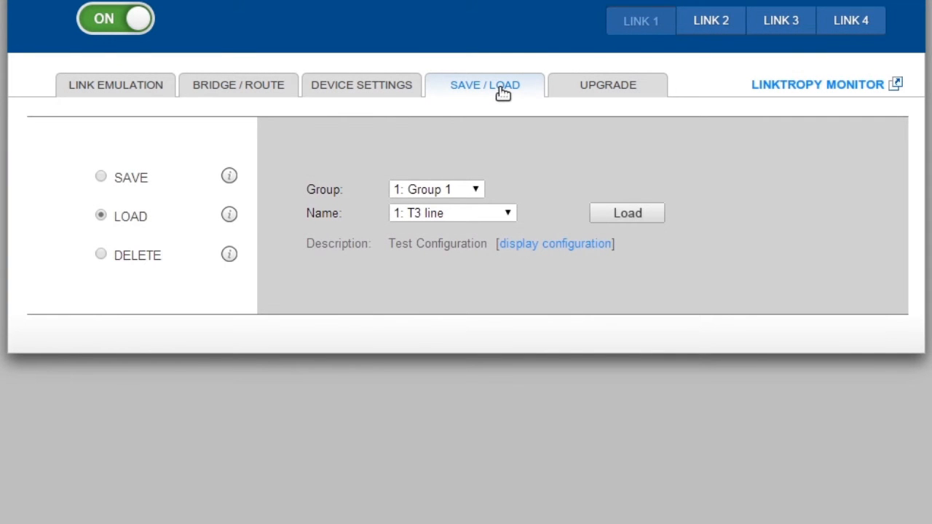
Select the saved configuration 'Name 8: SF-Tokyo' from the list for loading.
{"action": "left_click", "coordinate": [452, 213]}
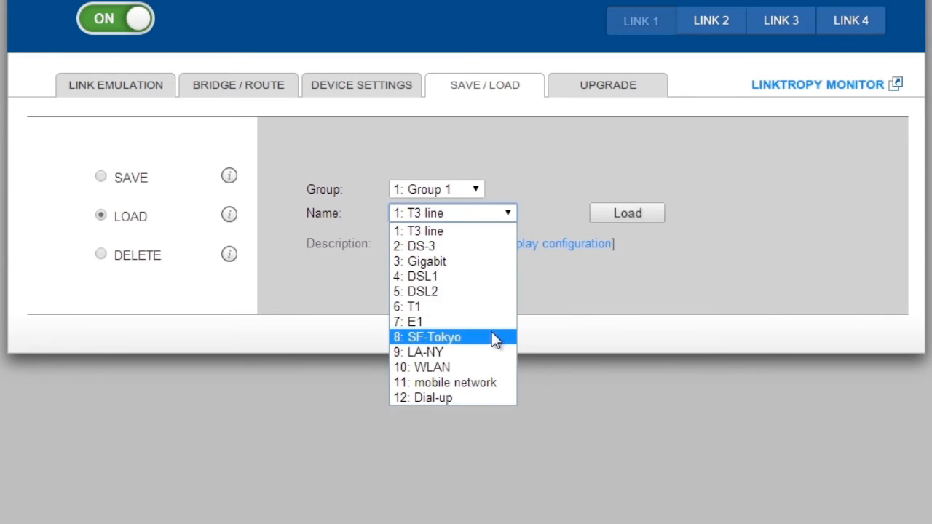
{"action": "left_click", "coordinate": [430, 338]}
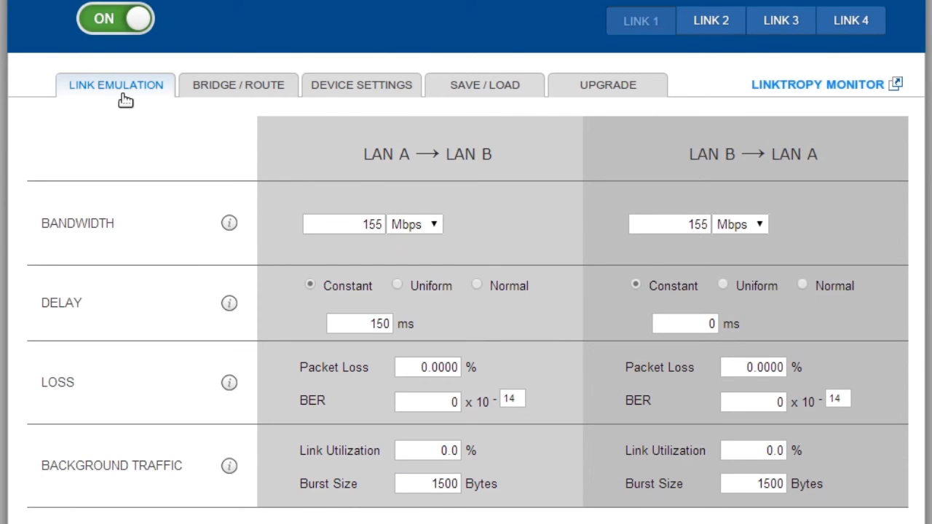
{"action": "mouse_move", "coordinate": [594, 90]}
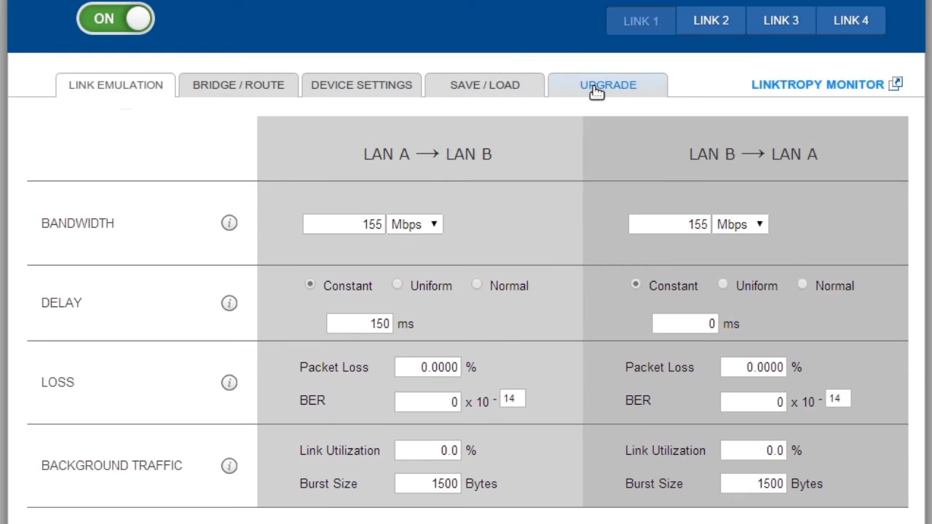
{"action": "left_click", "coordinate": [608, 84]}
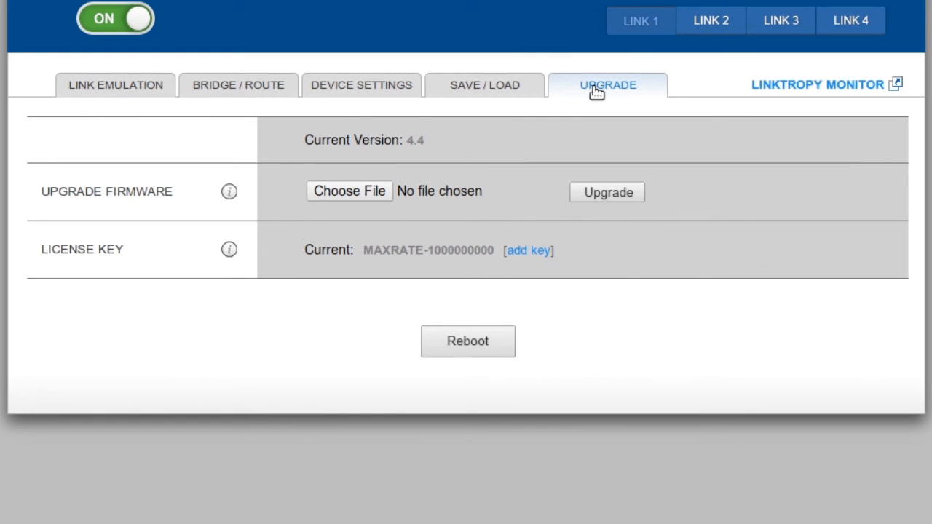